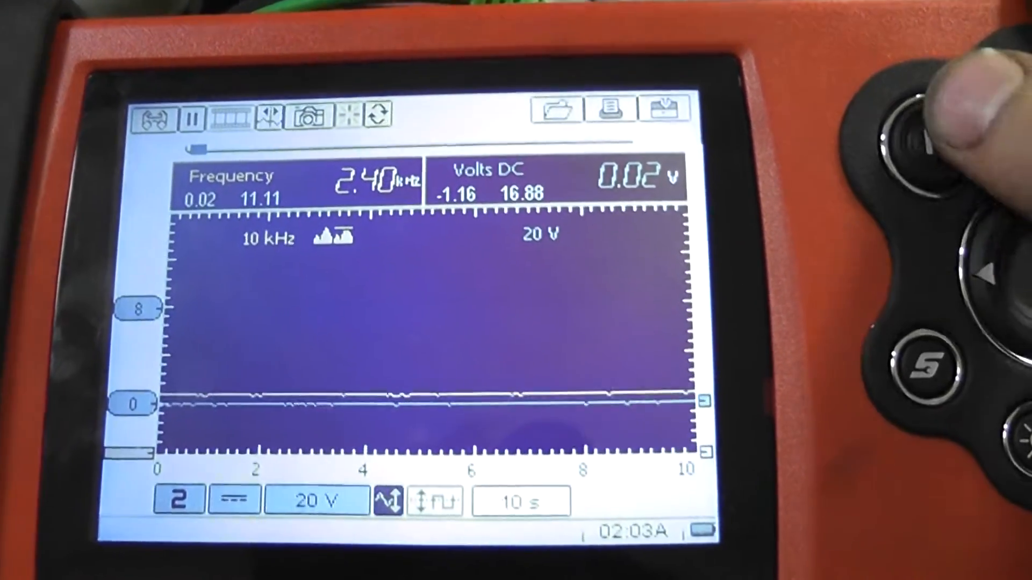
# - Set channel 2's voltage scale to 1 V, then settle on 2 V
pyautogui.click(319, 499)
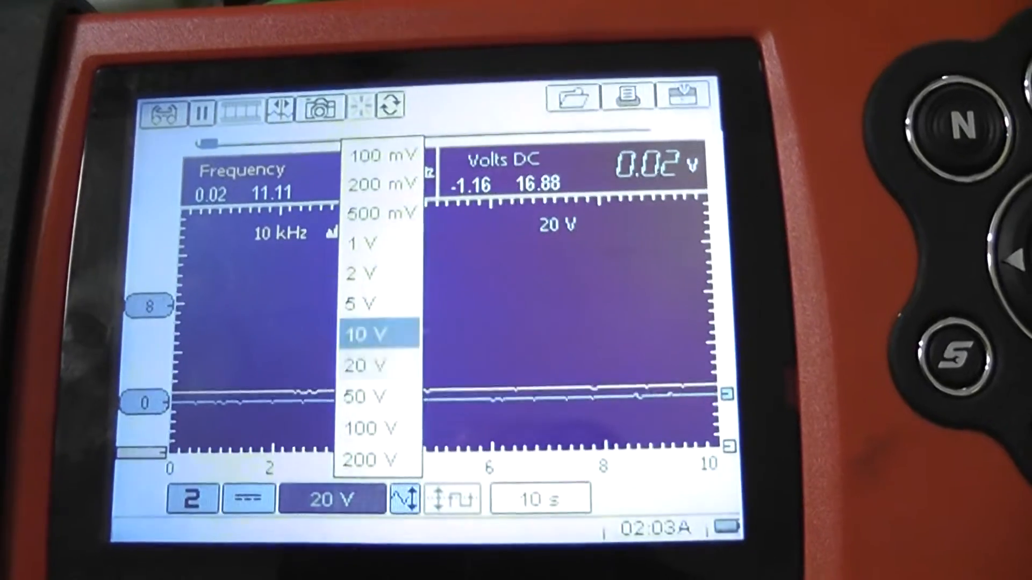
pyautogui.click(360, 244)
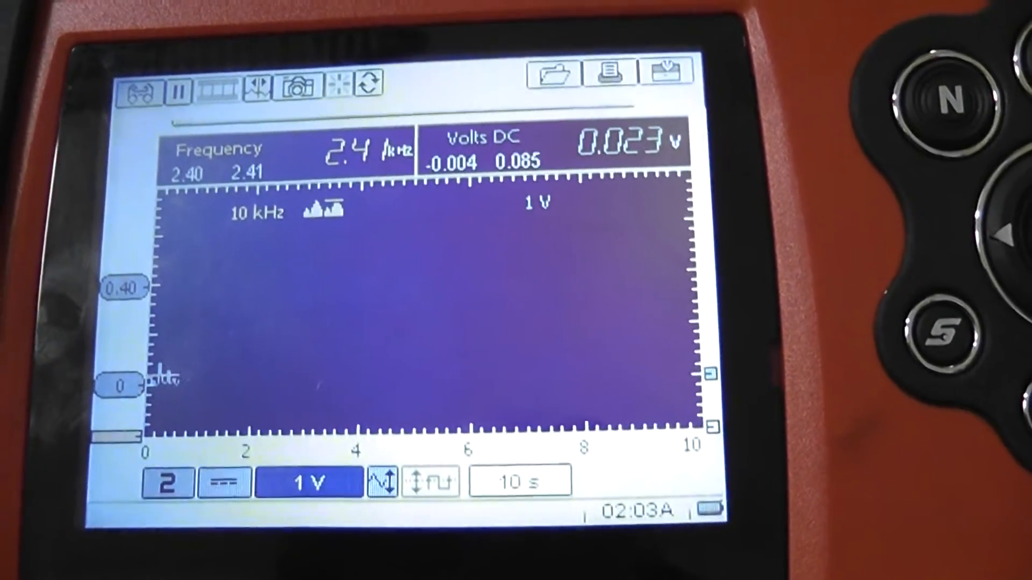
pyautogui.click(306, 480)
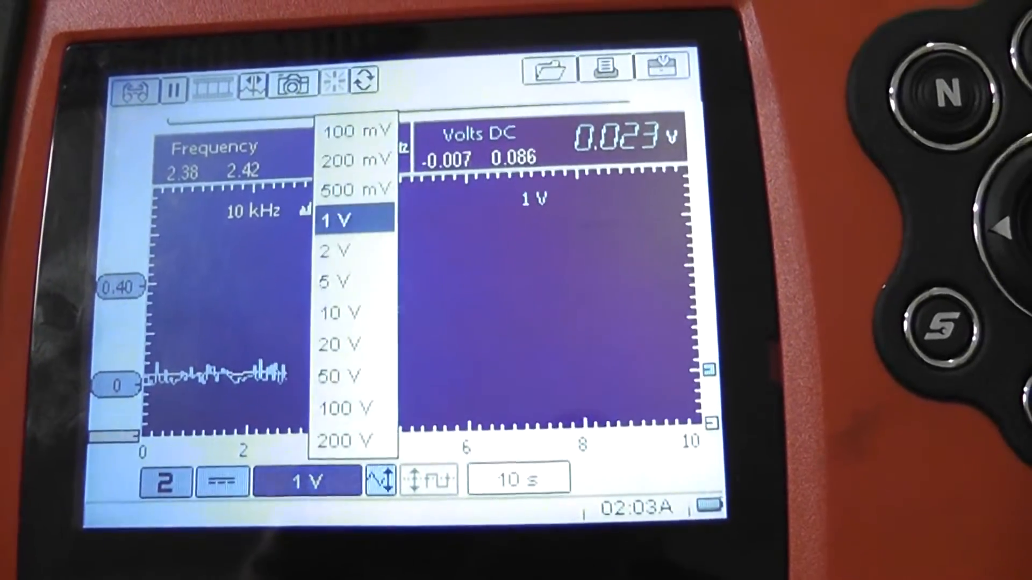
pyautogui.click(335, 250)
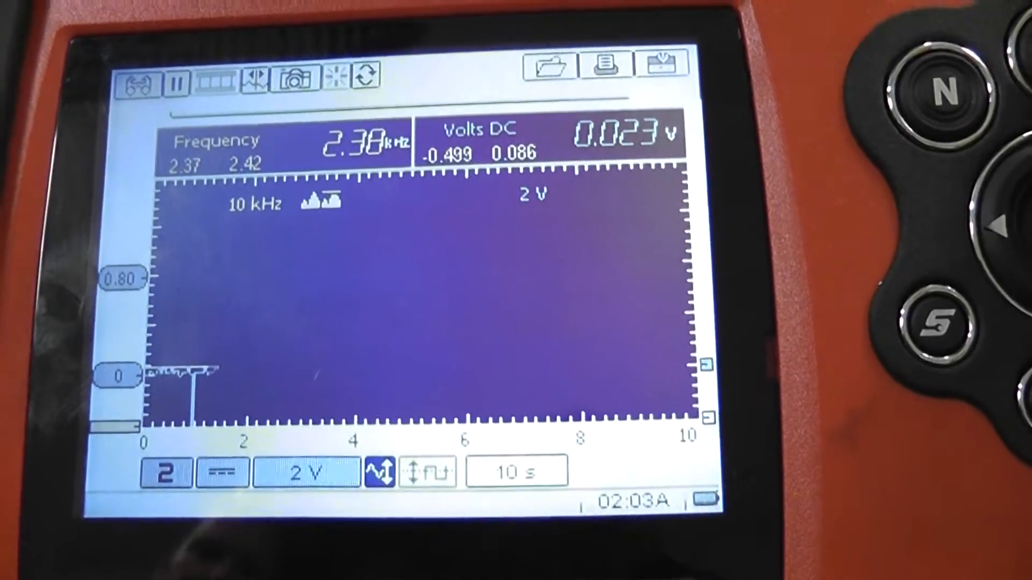